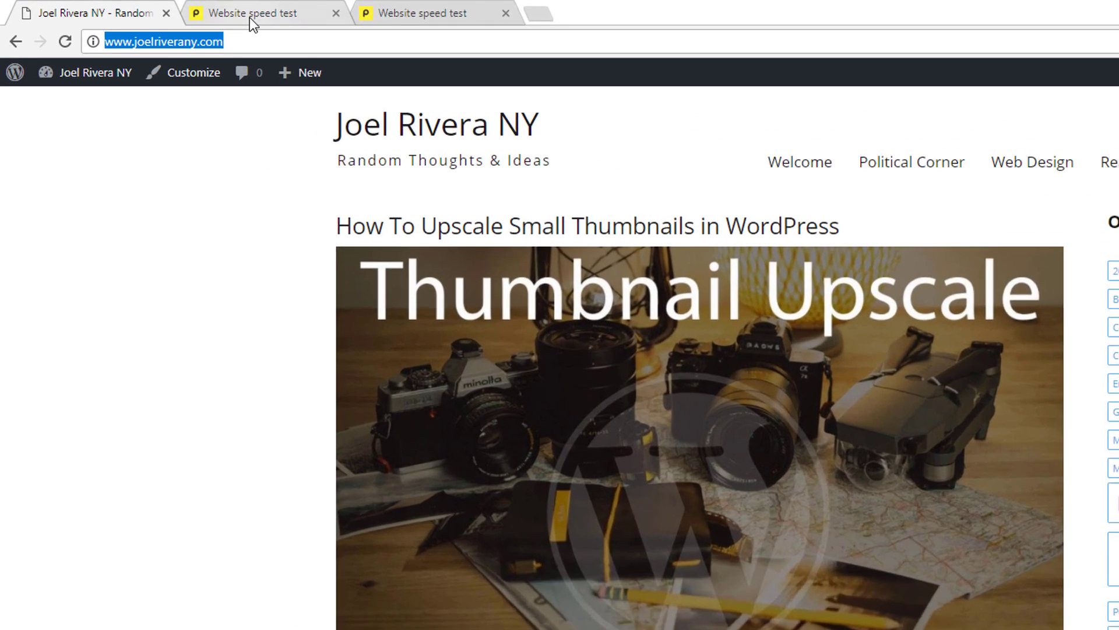
Step: Switch between the blog tab and the Pingdom tab, ending on the Pingdom speed test page
click(264, 13)
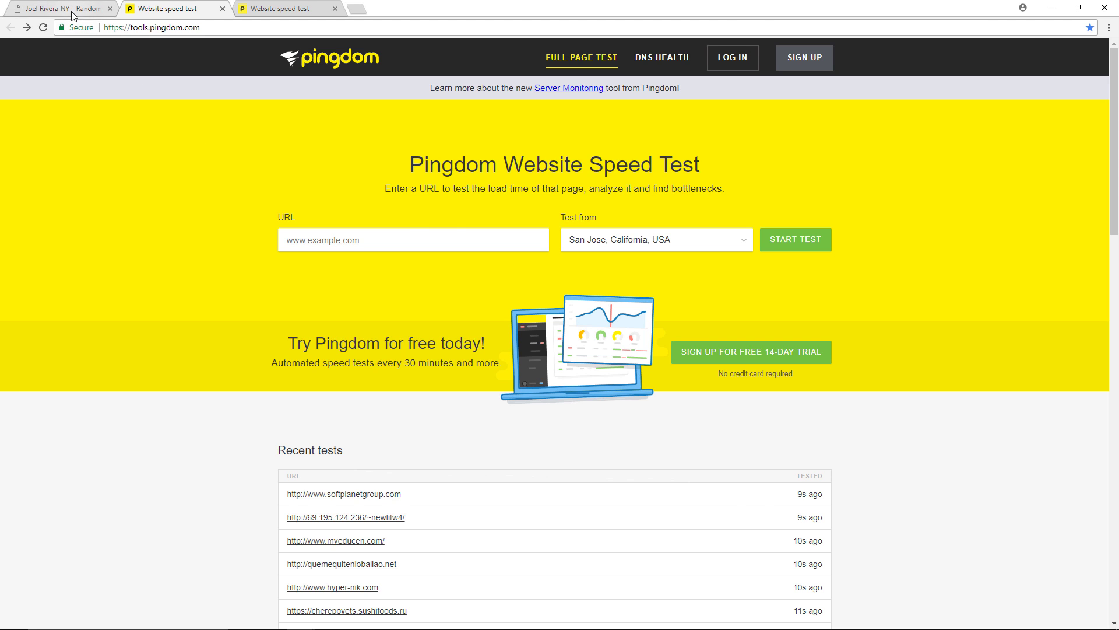
click(57, 7)
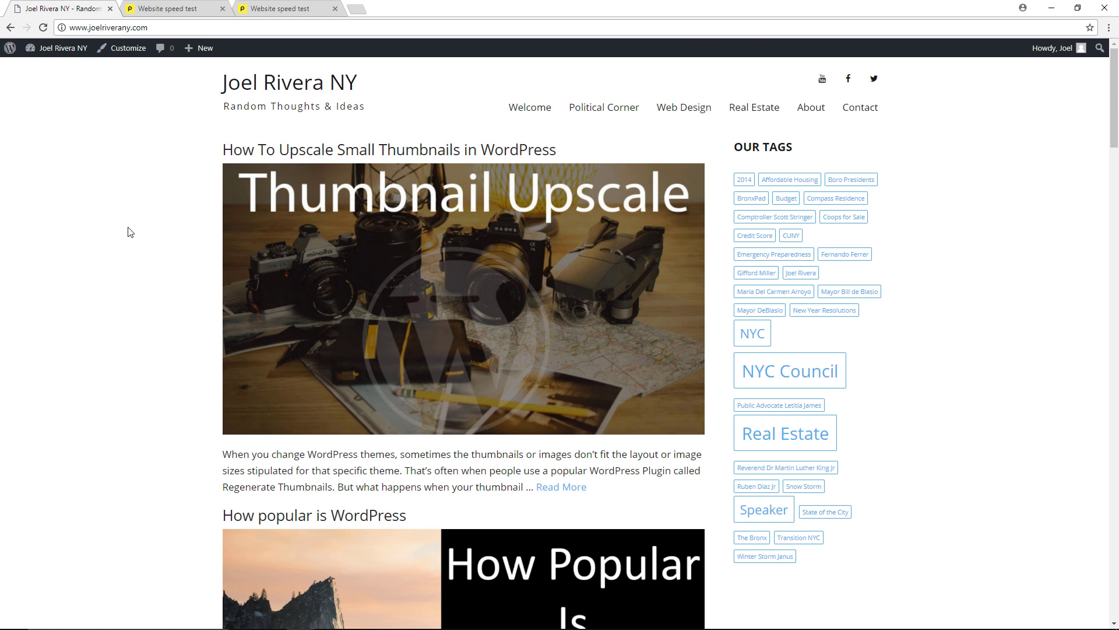
mouse_move(102, 236)
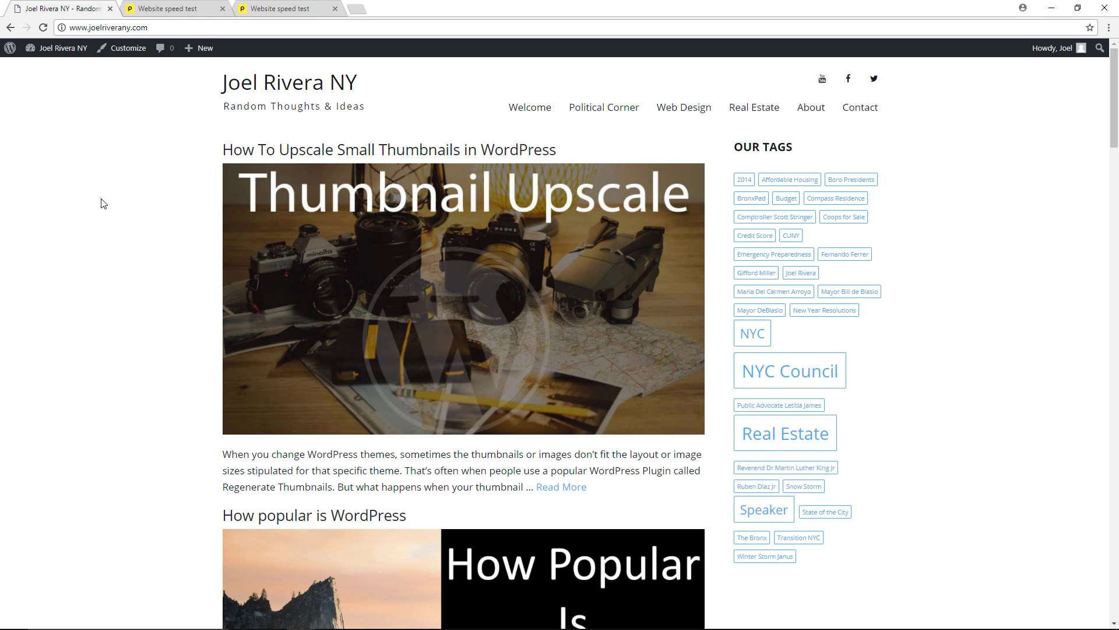
click(172, 7)
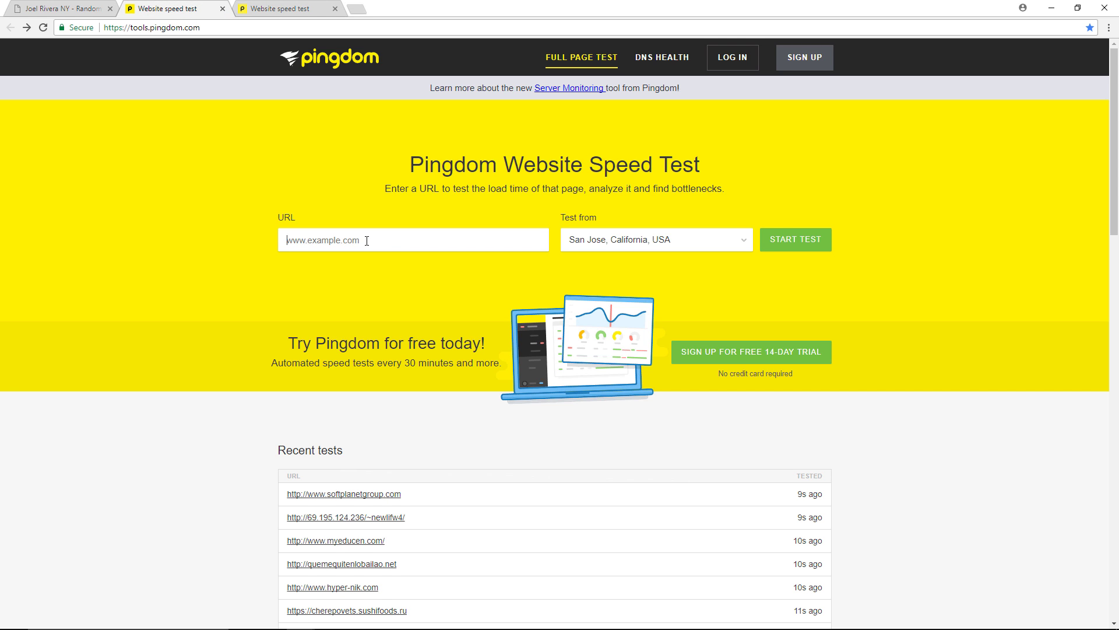
click(795, 239)
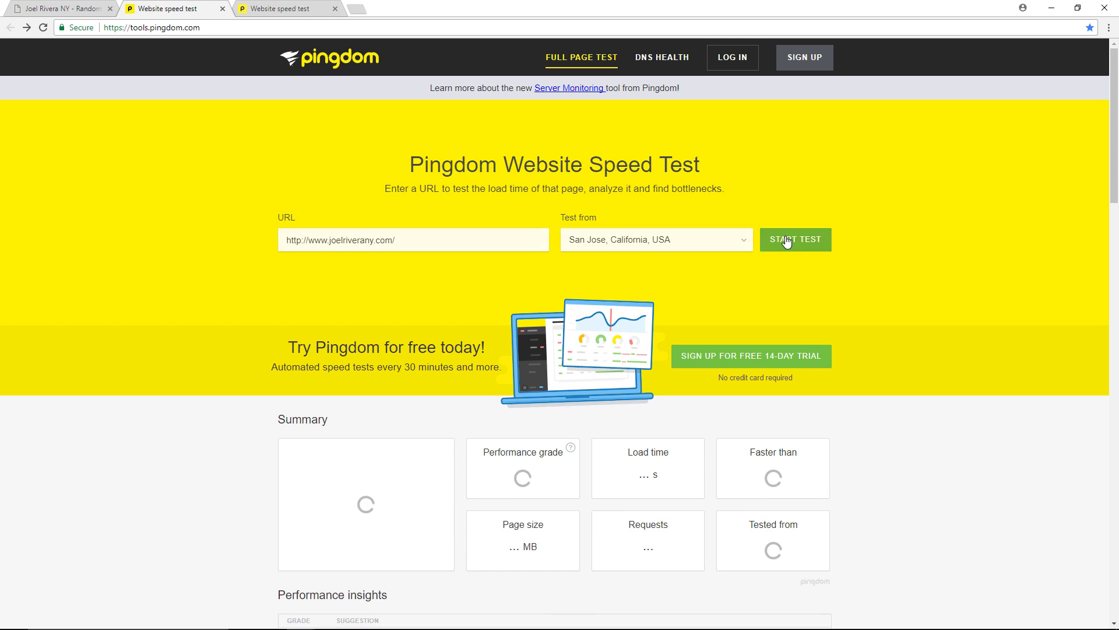
click(794, 239)
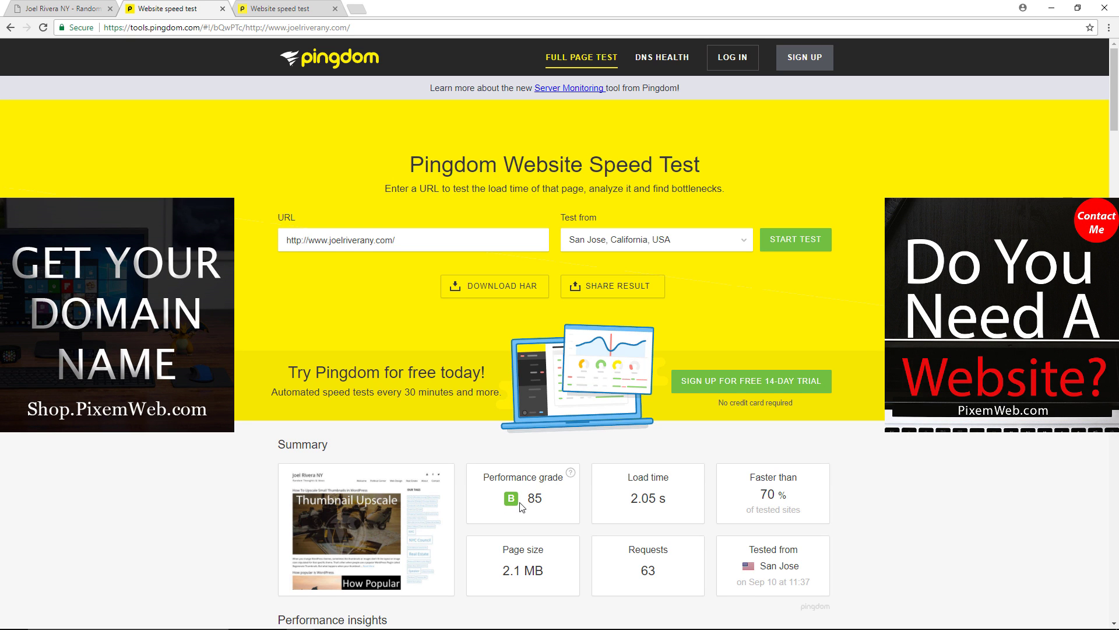
mouse_move(540, 503)
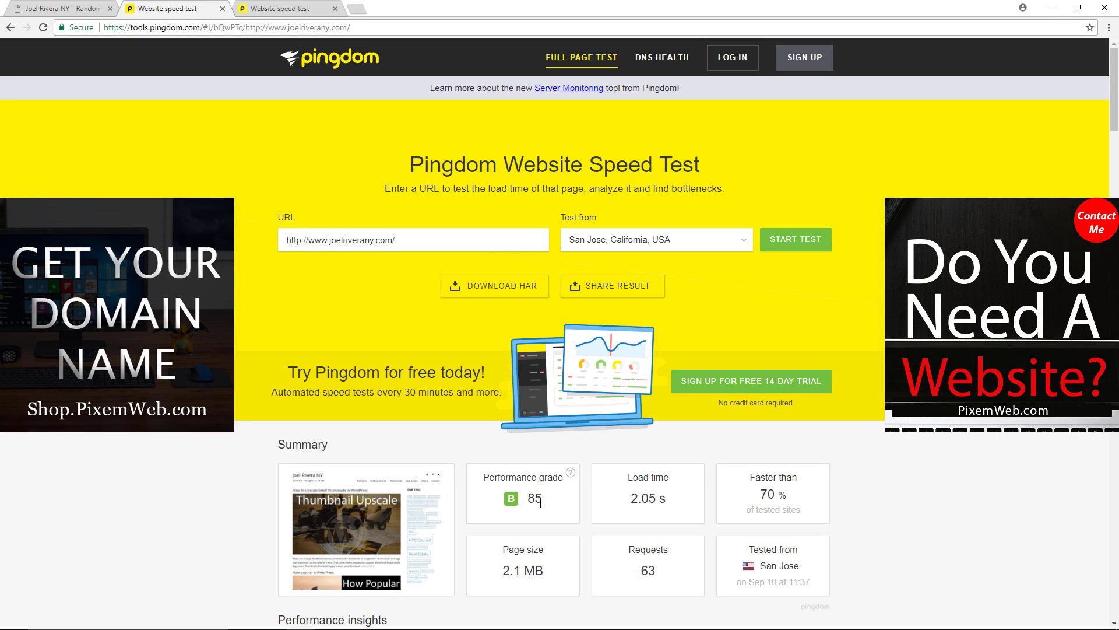
mouse_move(650, 512)
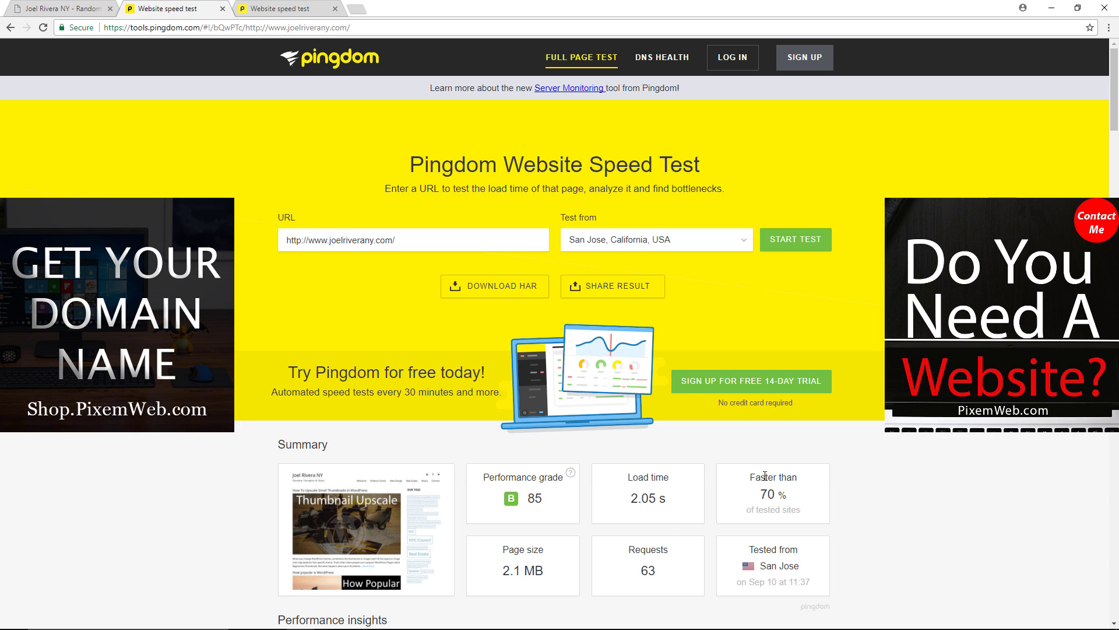
mouse_move(761, 506)
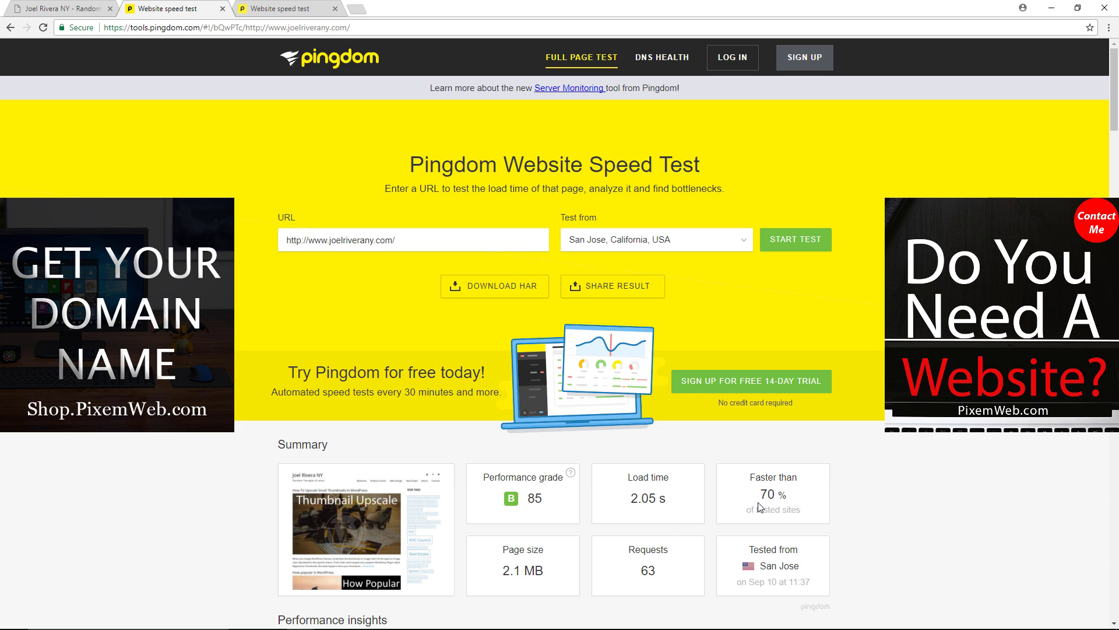
mouse_move(527, 564)
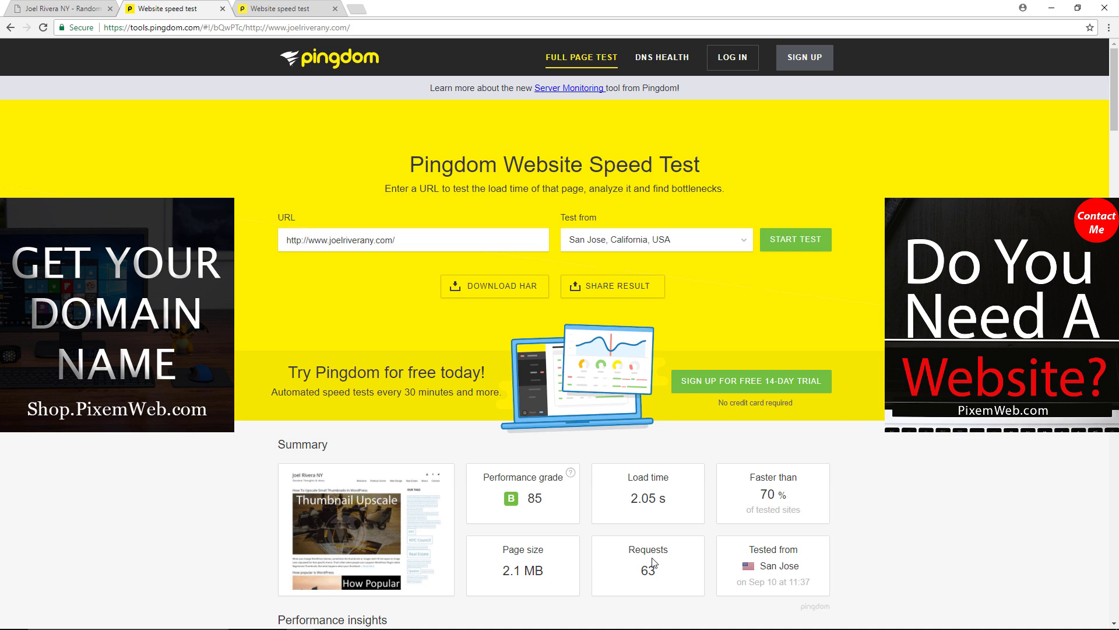
mouse_move(669, 569)
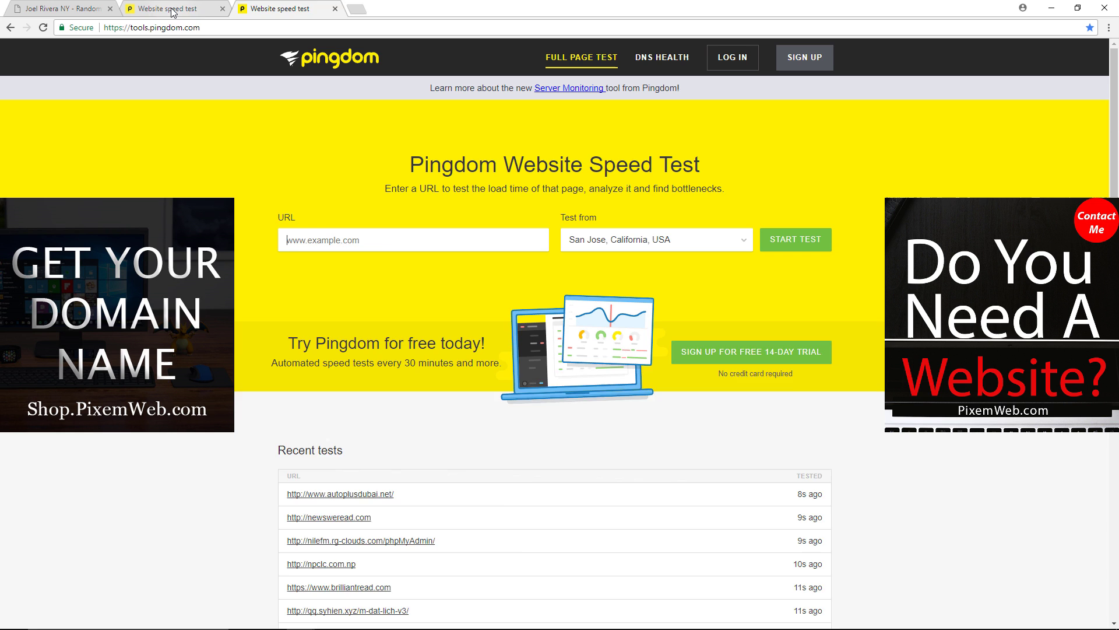
Step: From the blog's dashboard, search Plugins > Add New for 'autoptimize'
click(795, 240)
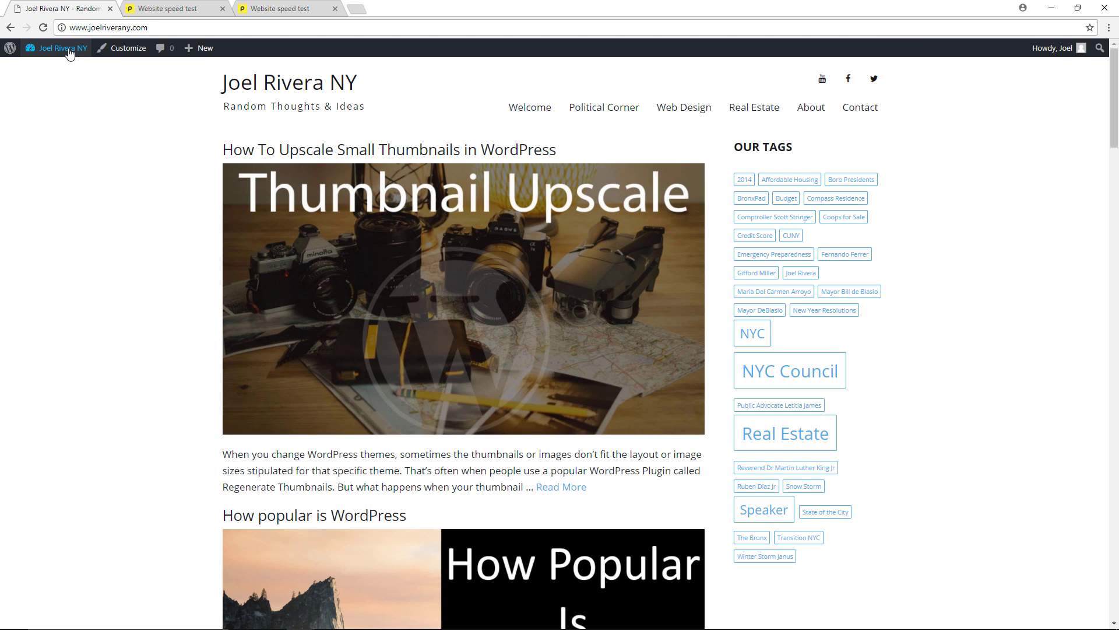
click(63, 48)
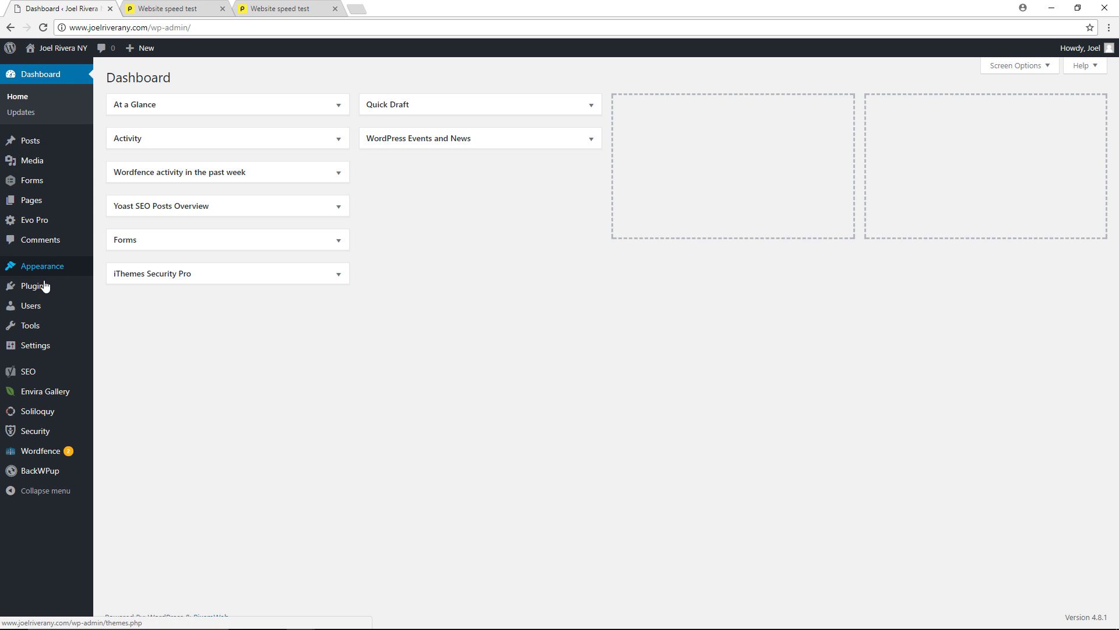
click(31, 285)
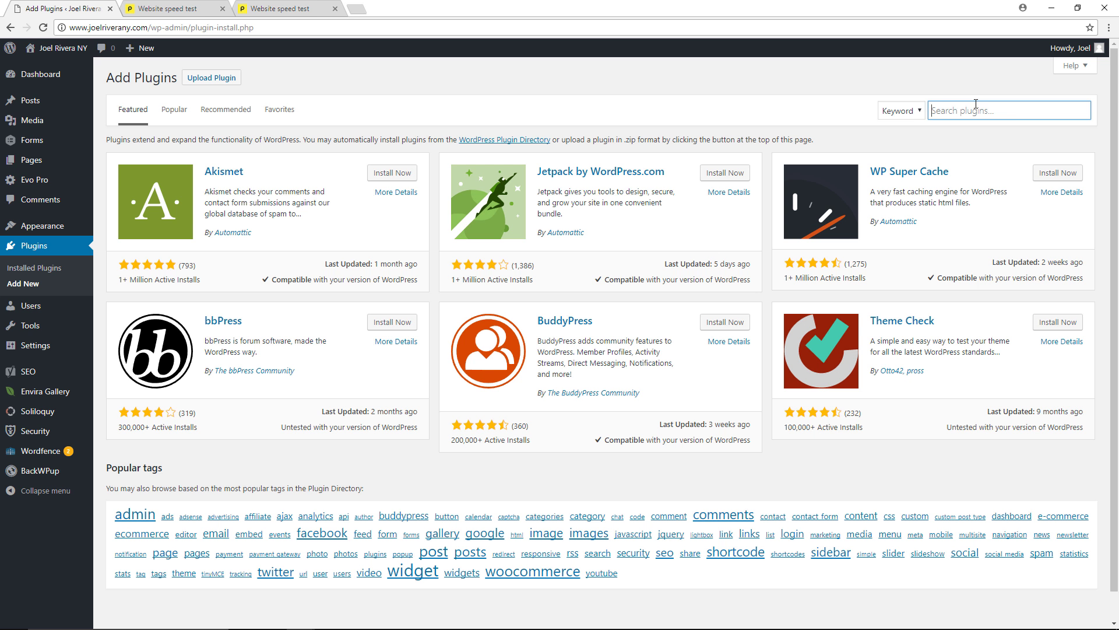
text(au)
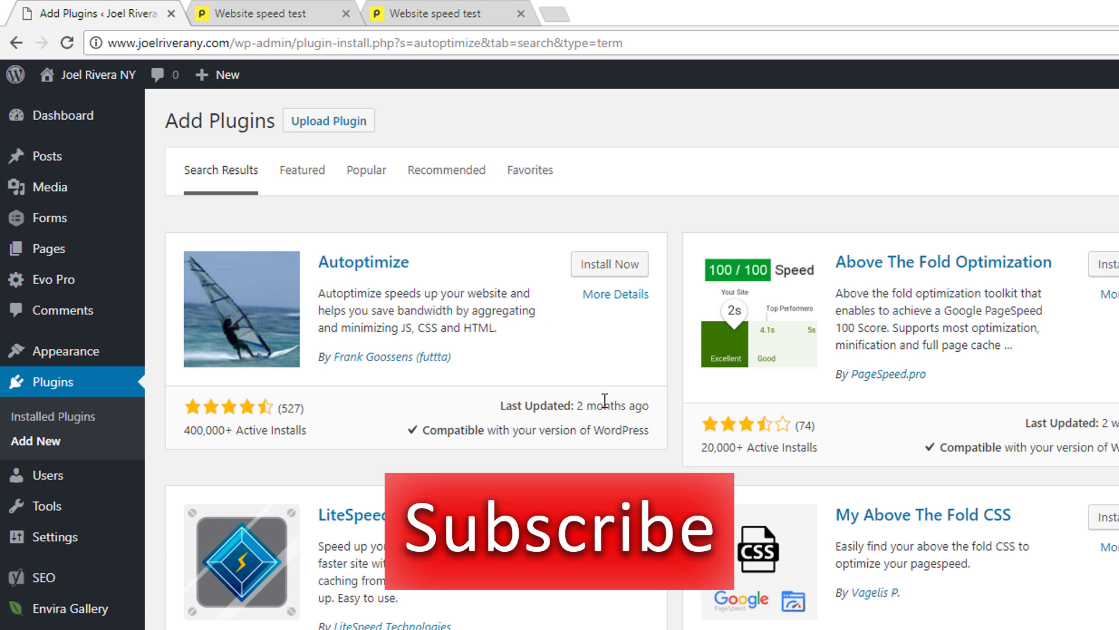
Step: Install Autoptimize from its search result card and activate it, opening its settings page
click(609, 264)
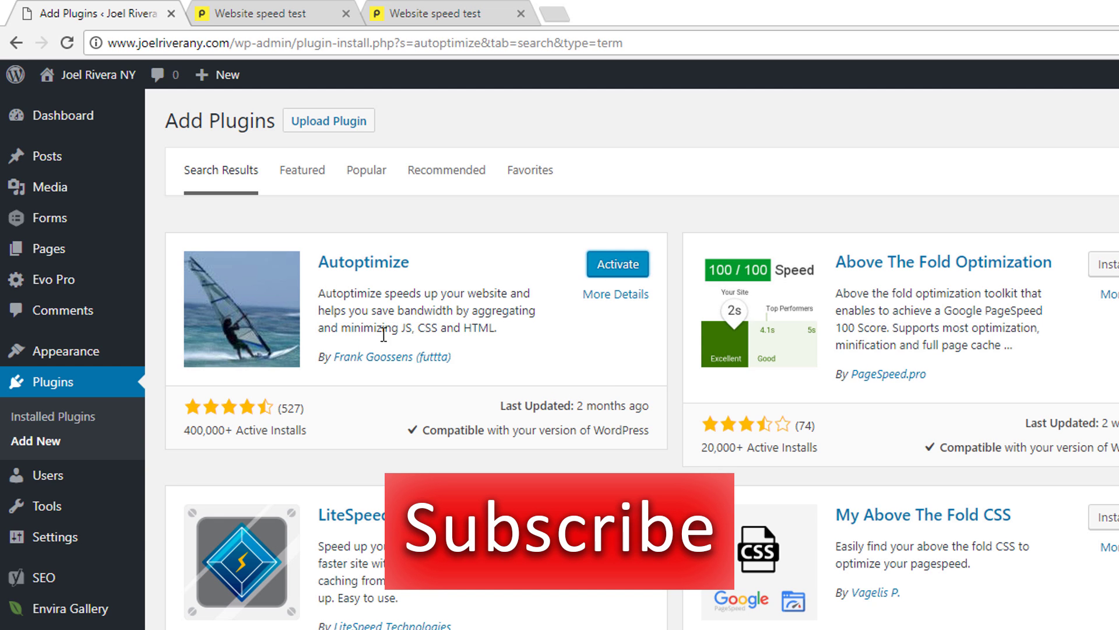
mouse_move(434, 344)
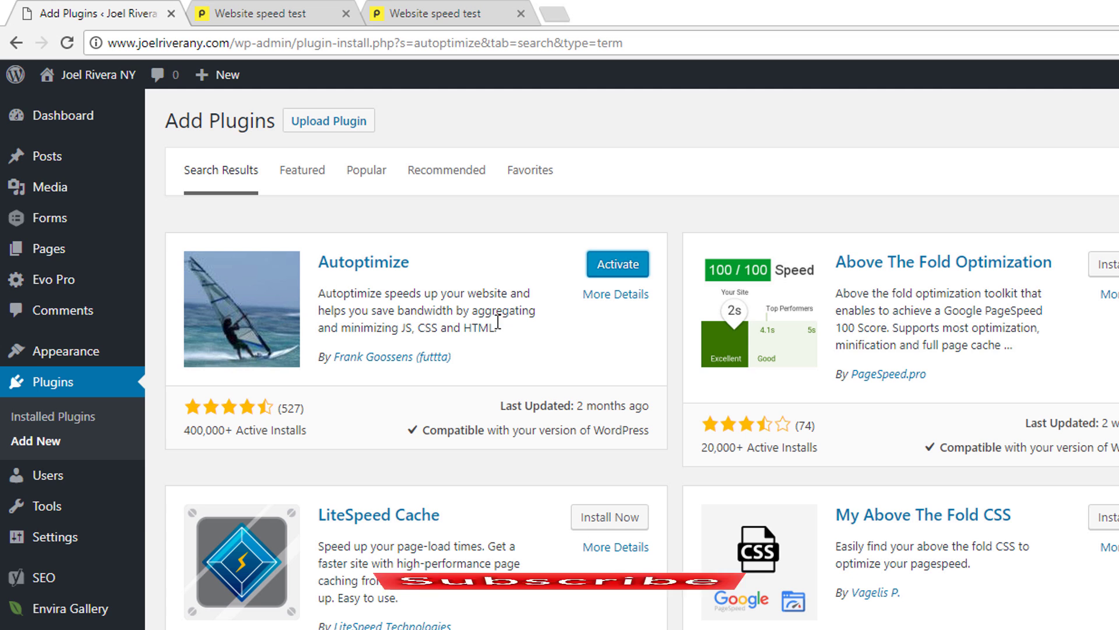
click(617, 264)
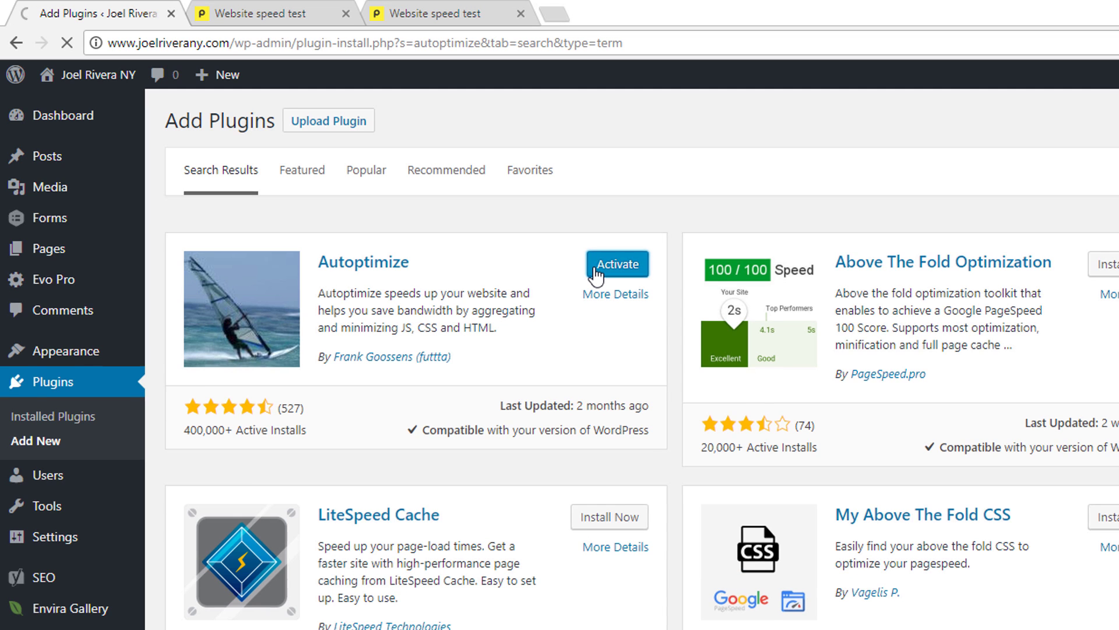
click(617, 263)
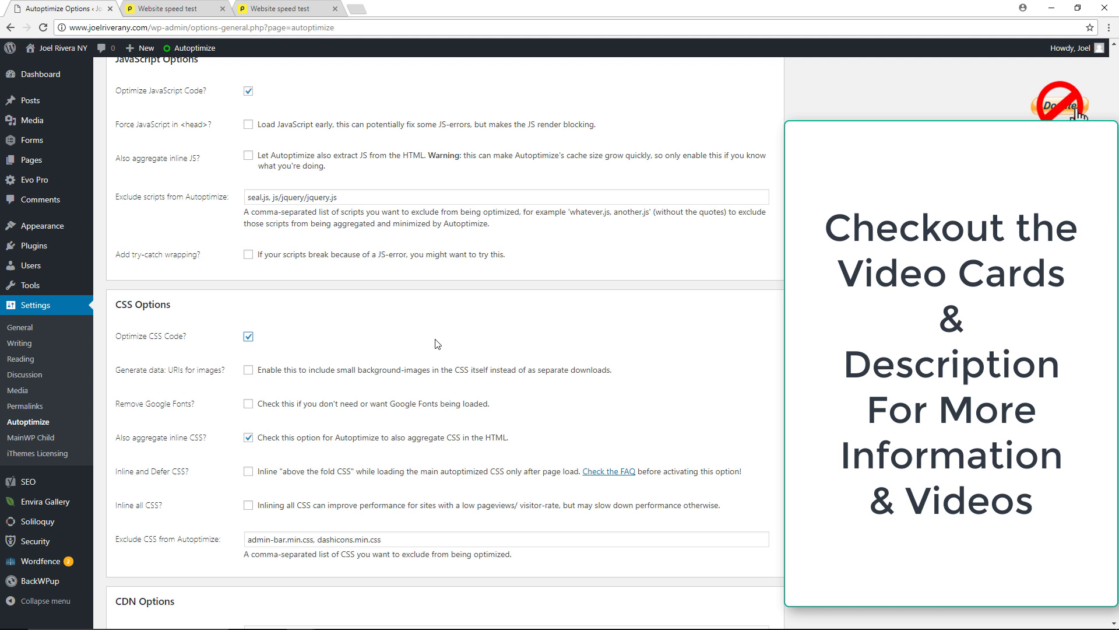
Step: Enable 'Remove Google Fonts?', save with the cache emptied, and visit the live blog
click(248, 404)
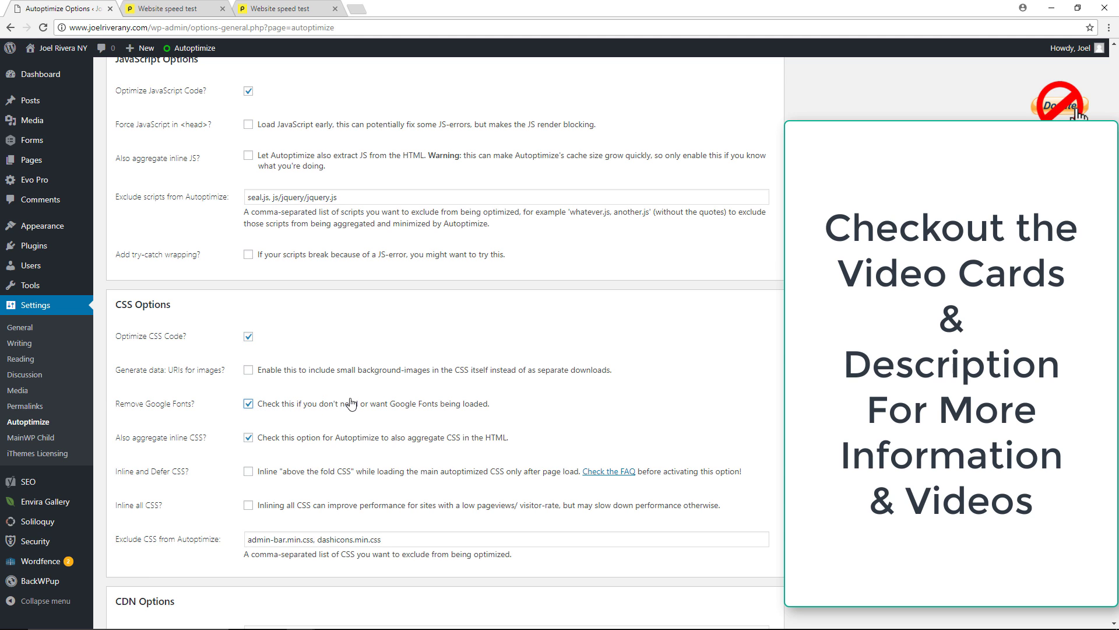
scroll(down, 3)
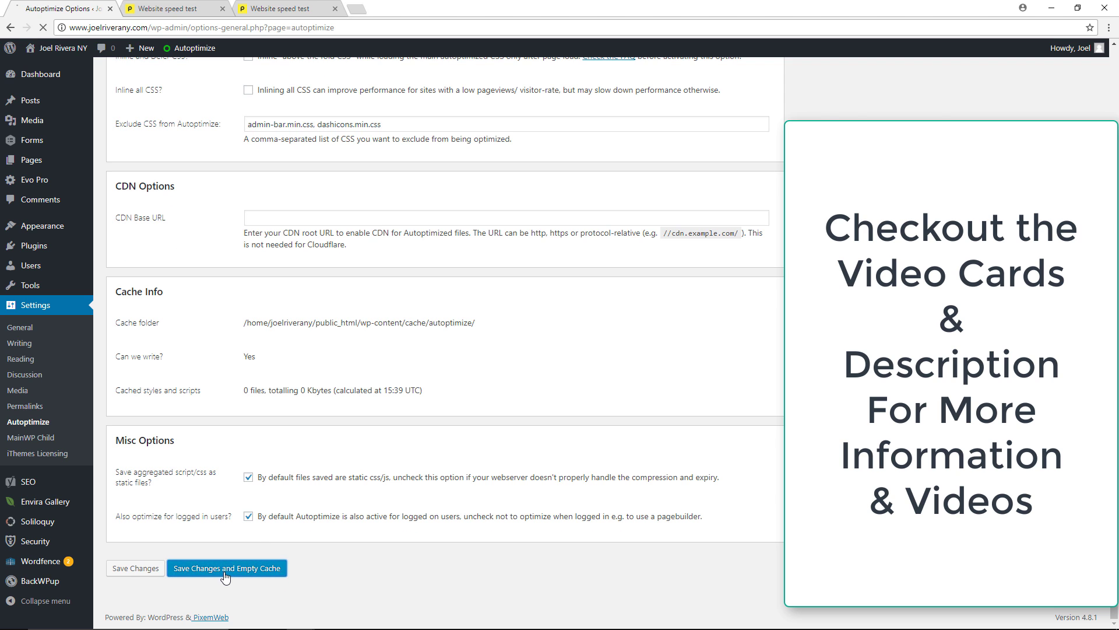
click(226, 567)
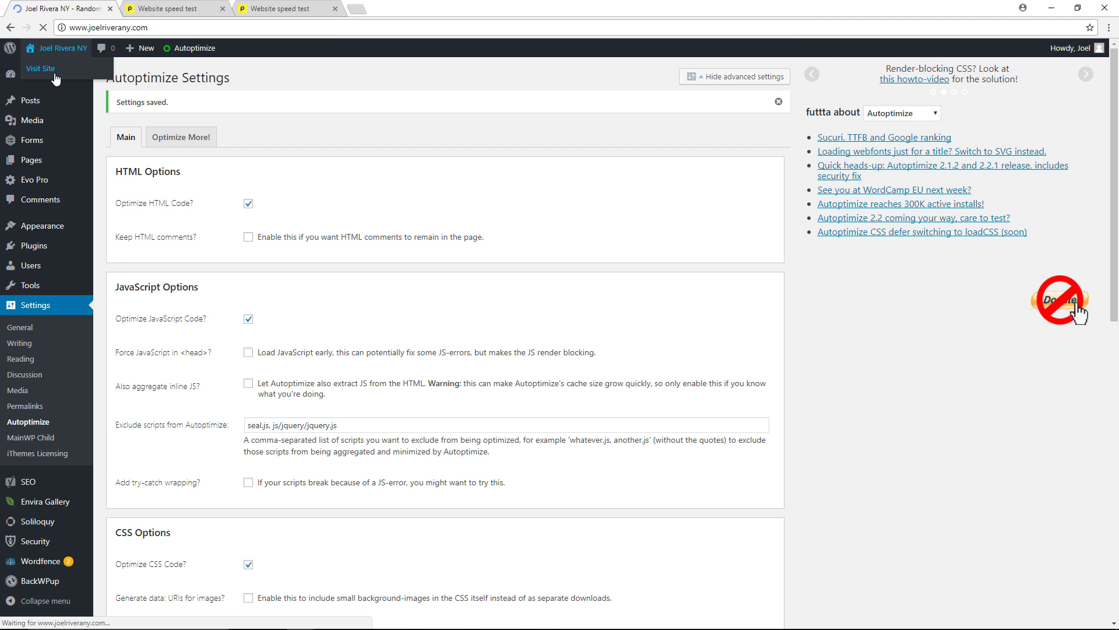
click(41, 69)
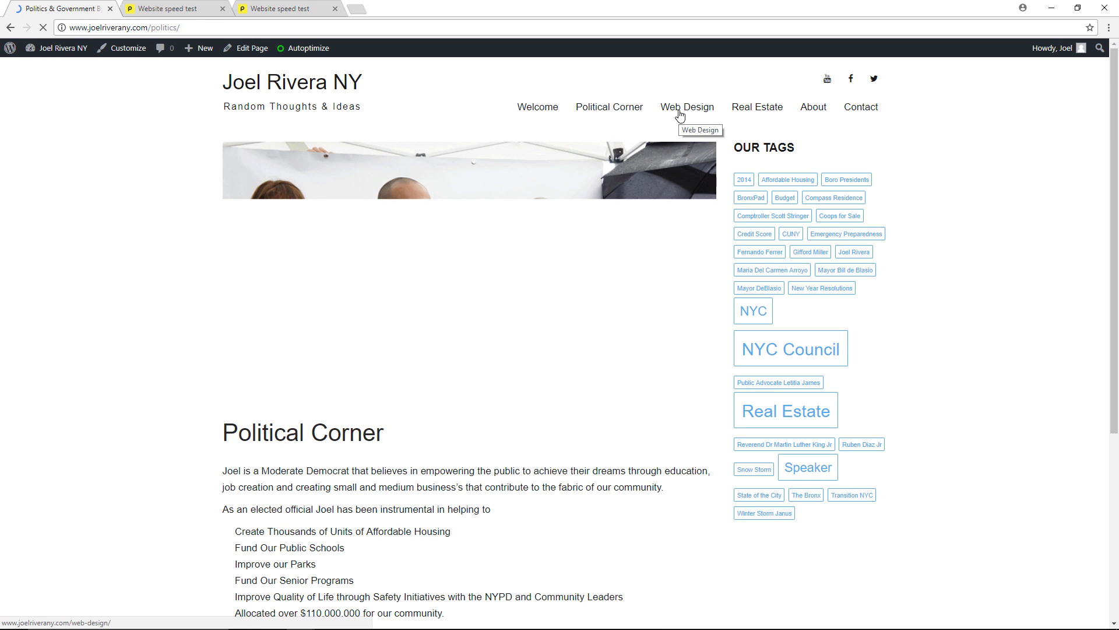
click(686, 107)
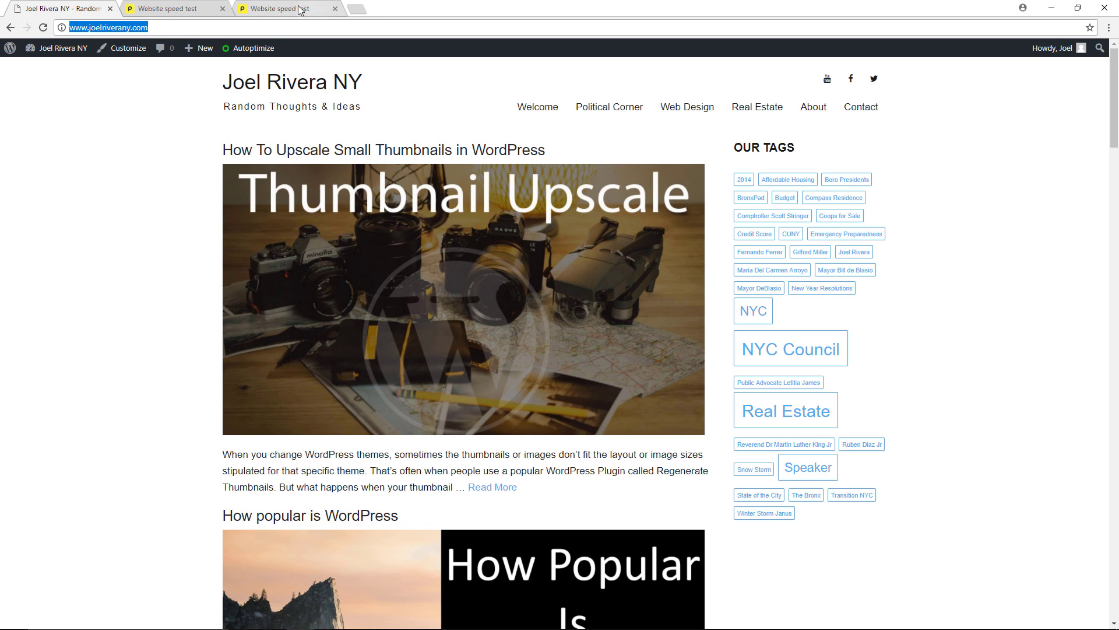
click(286, 8)
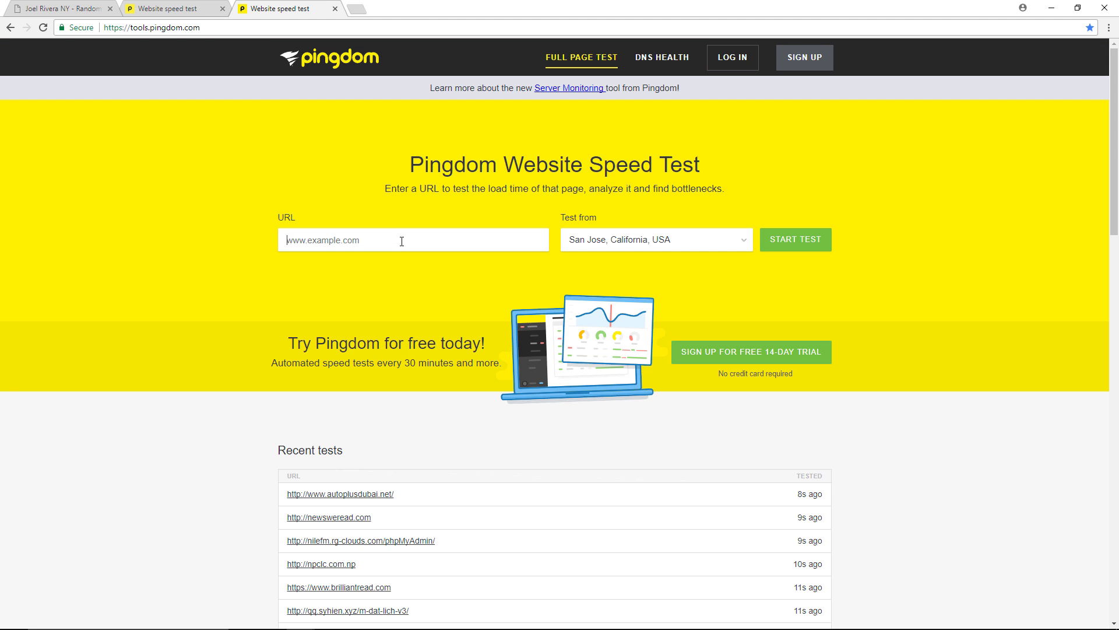
text(http://www.joelriverany.com/)
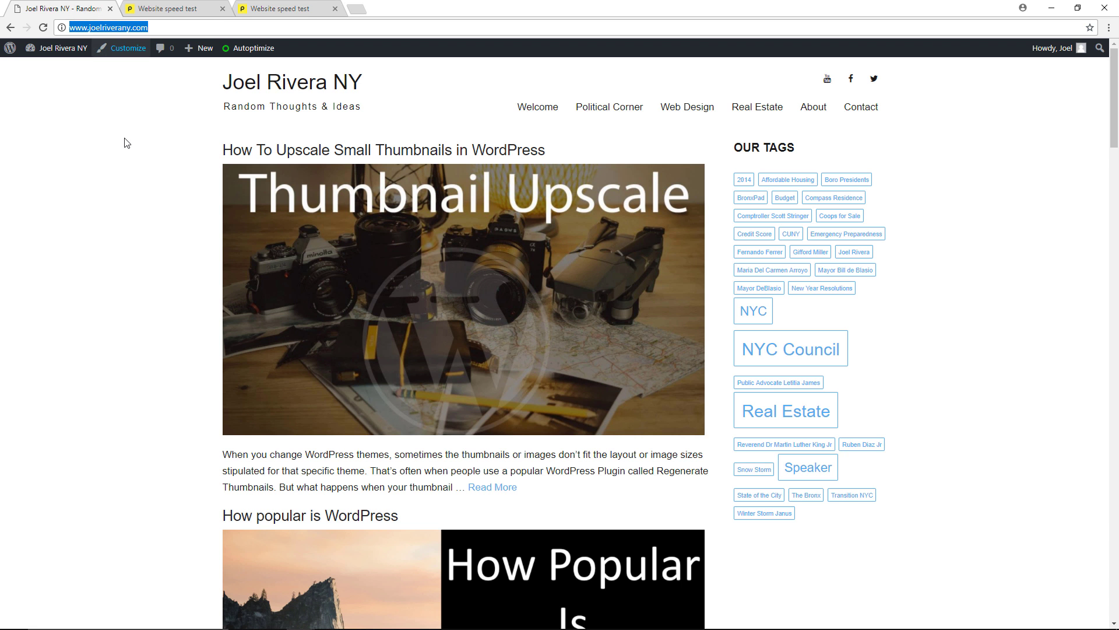
click(253, 48)
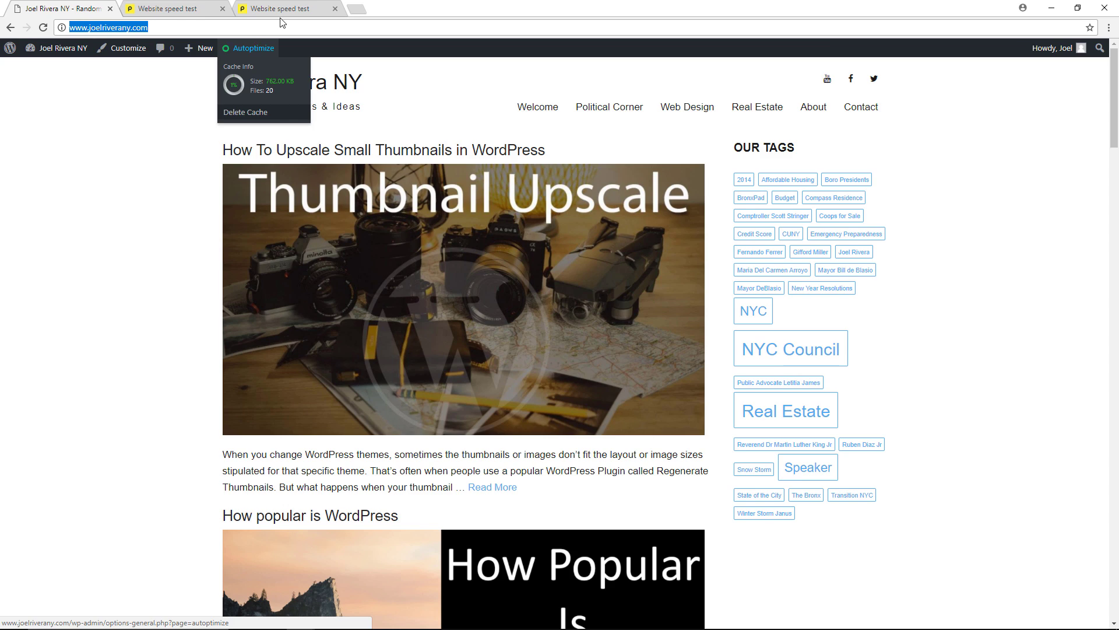
click(284, 8)
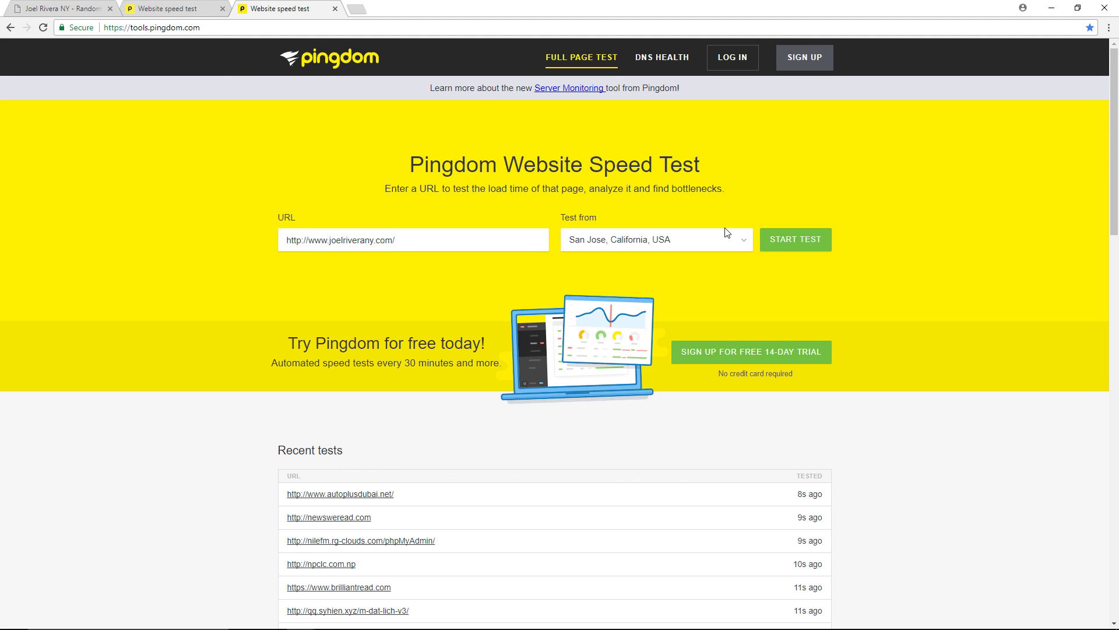
Step: Test the optimized blog: grade 89, 1.45 s load, compared against the earlier 85 and 2.05 s
click(794, 239)
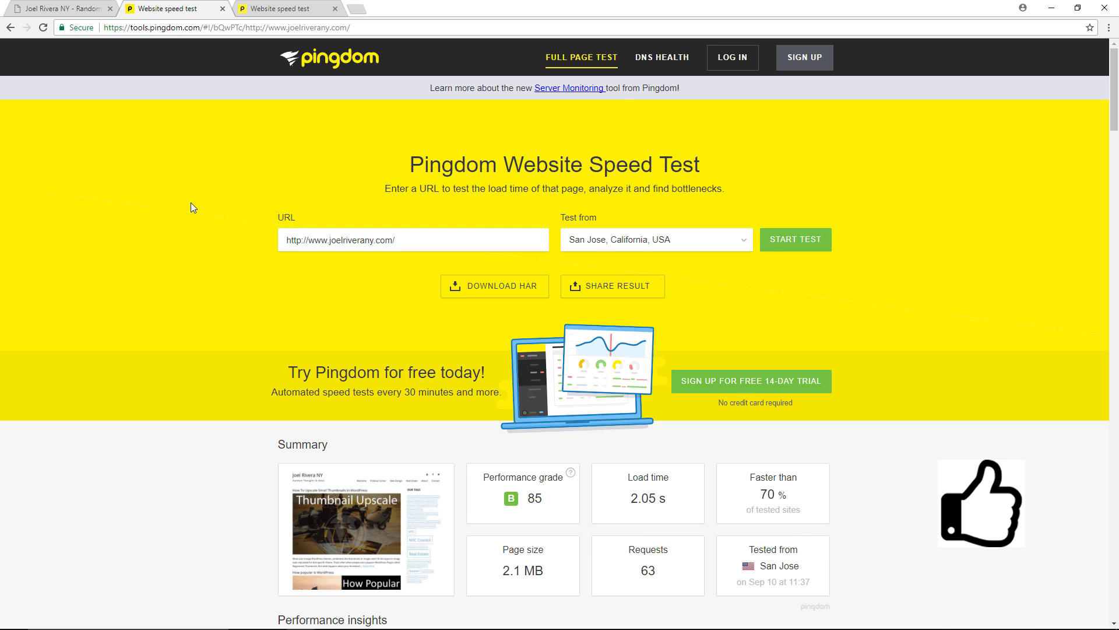
mouse_move(449, 342)
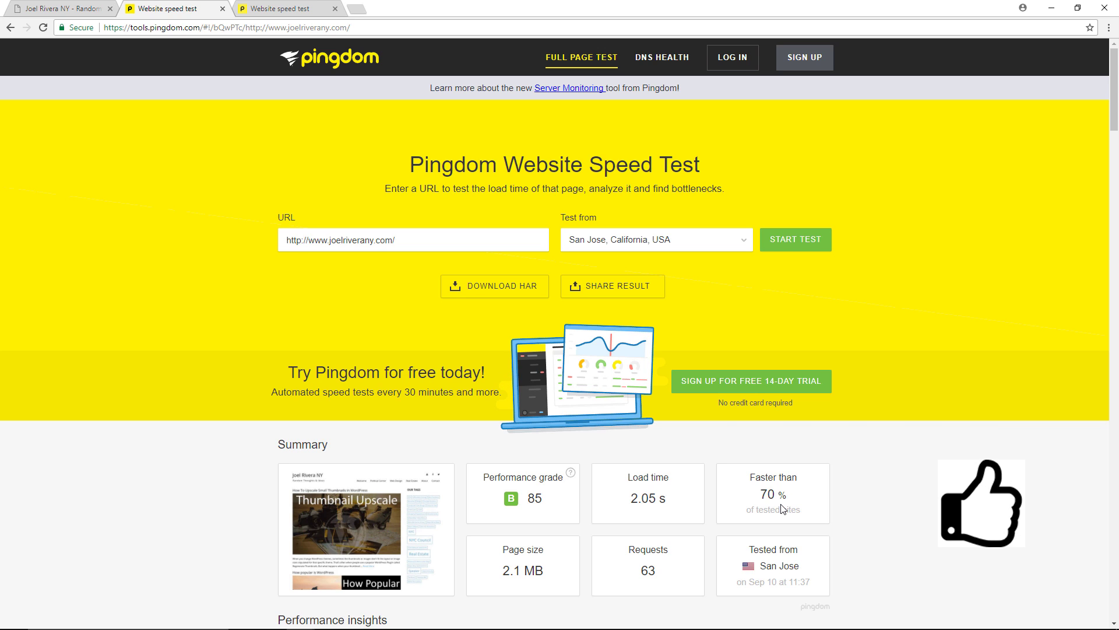
mouse_move(715, 472)
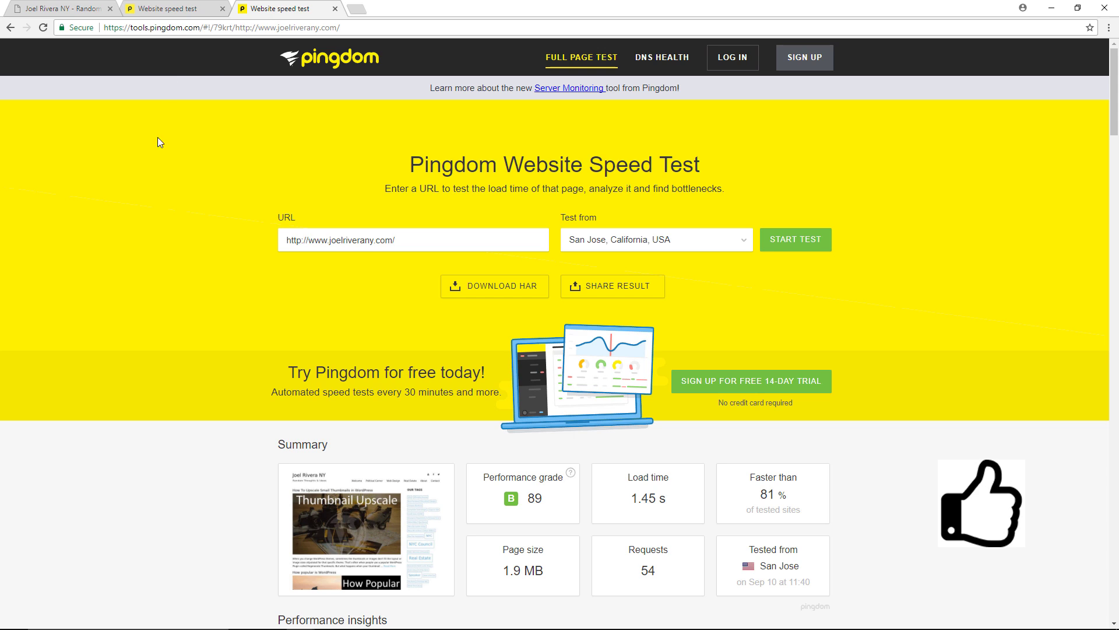
mouse_move(201, 360)
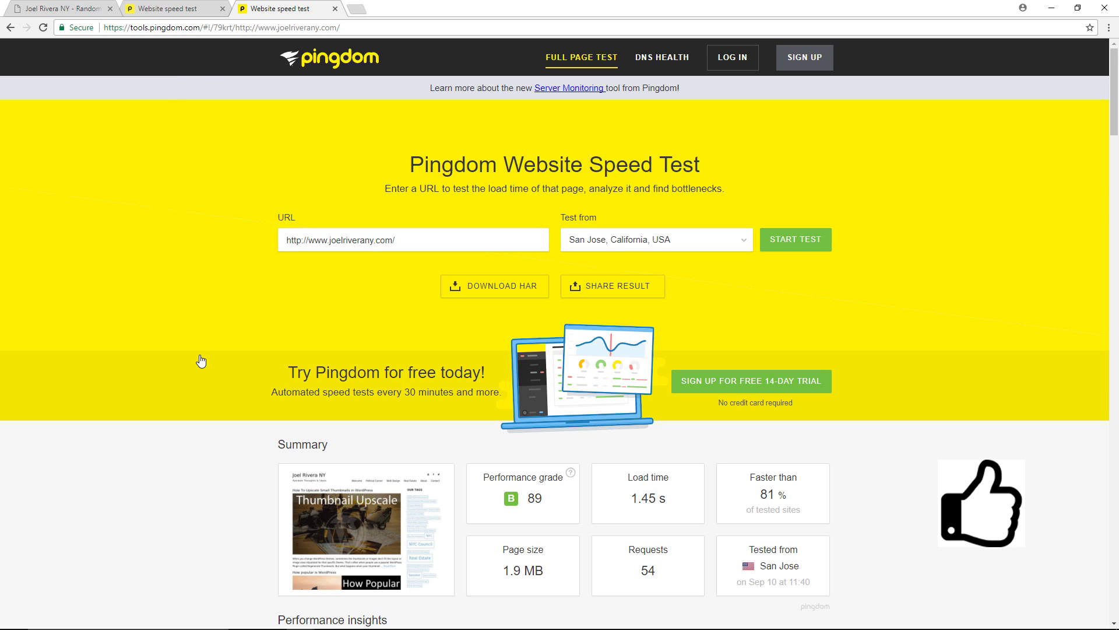
mouse_move(243, 389)
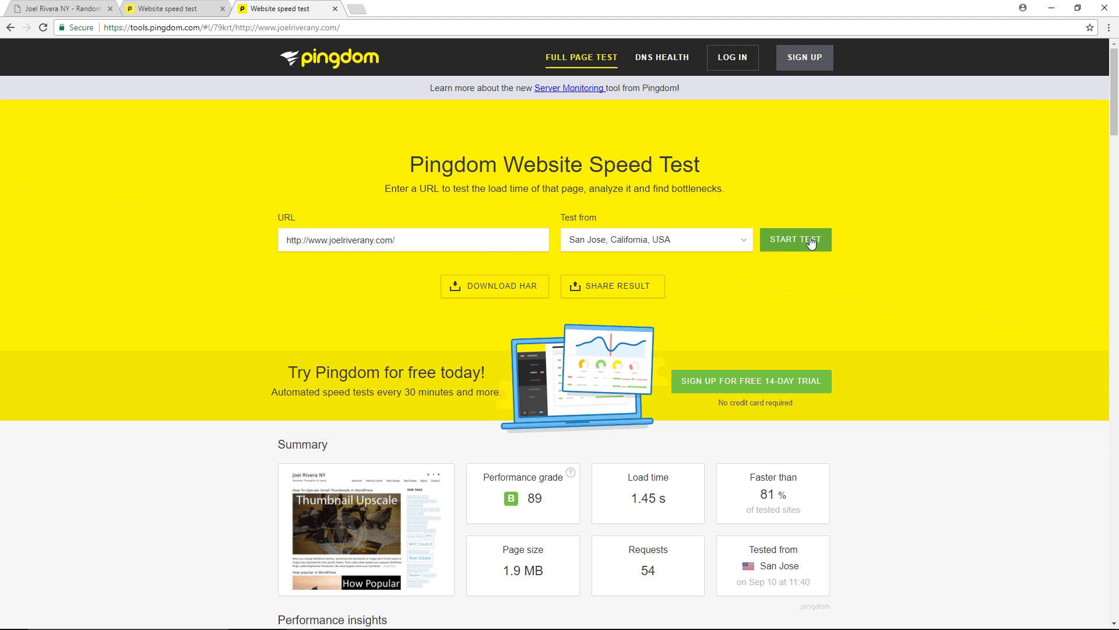
Step: Rerun the Pingdom test: grade B 89, 1.44 s load, 51 requests
click(794, 239)
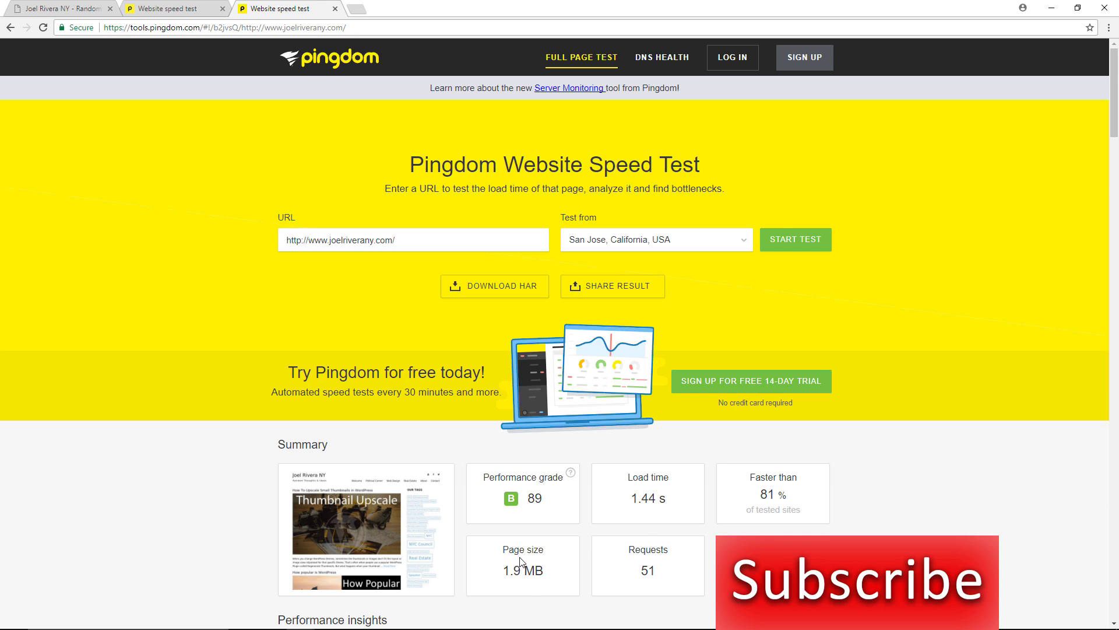
mouse_move(604, 588)
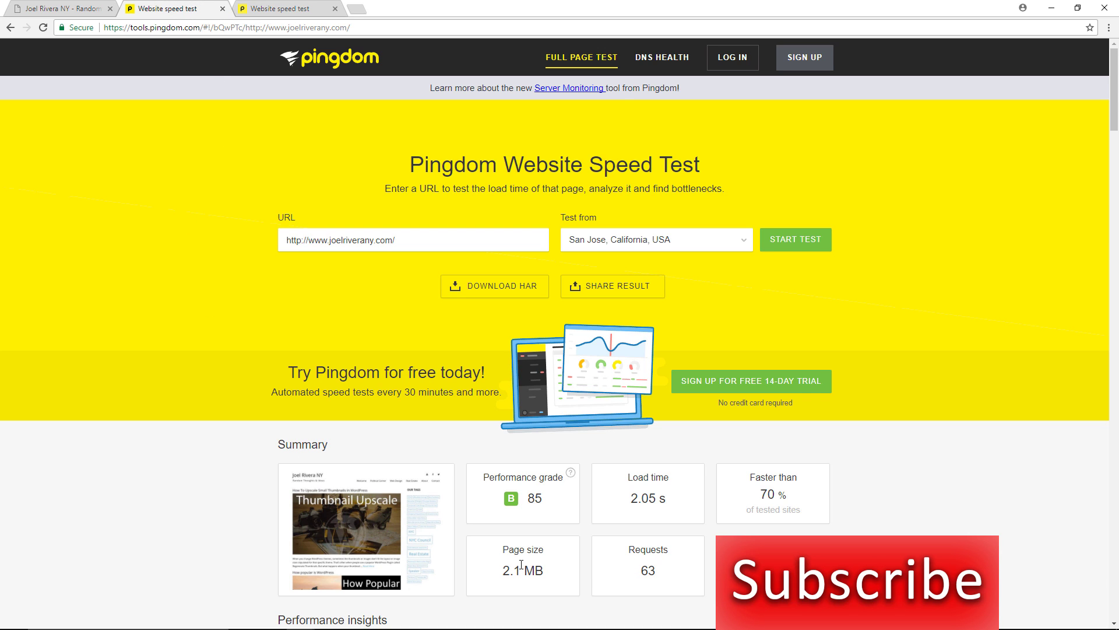
mouse_move(645, 567)
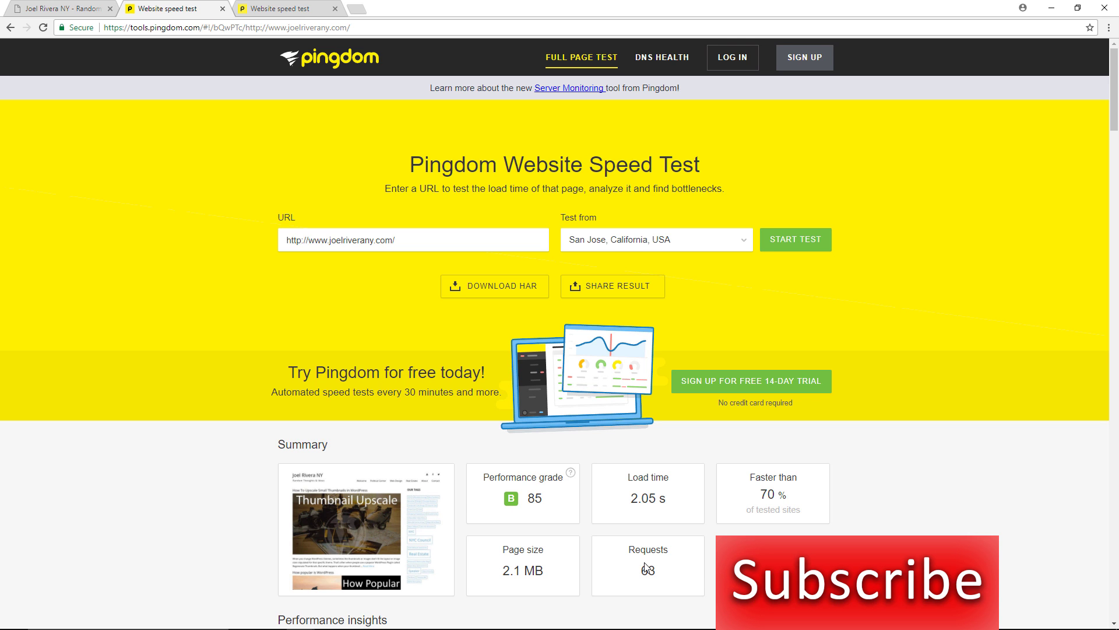